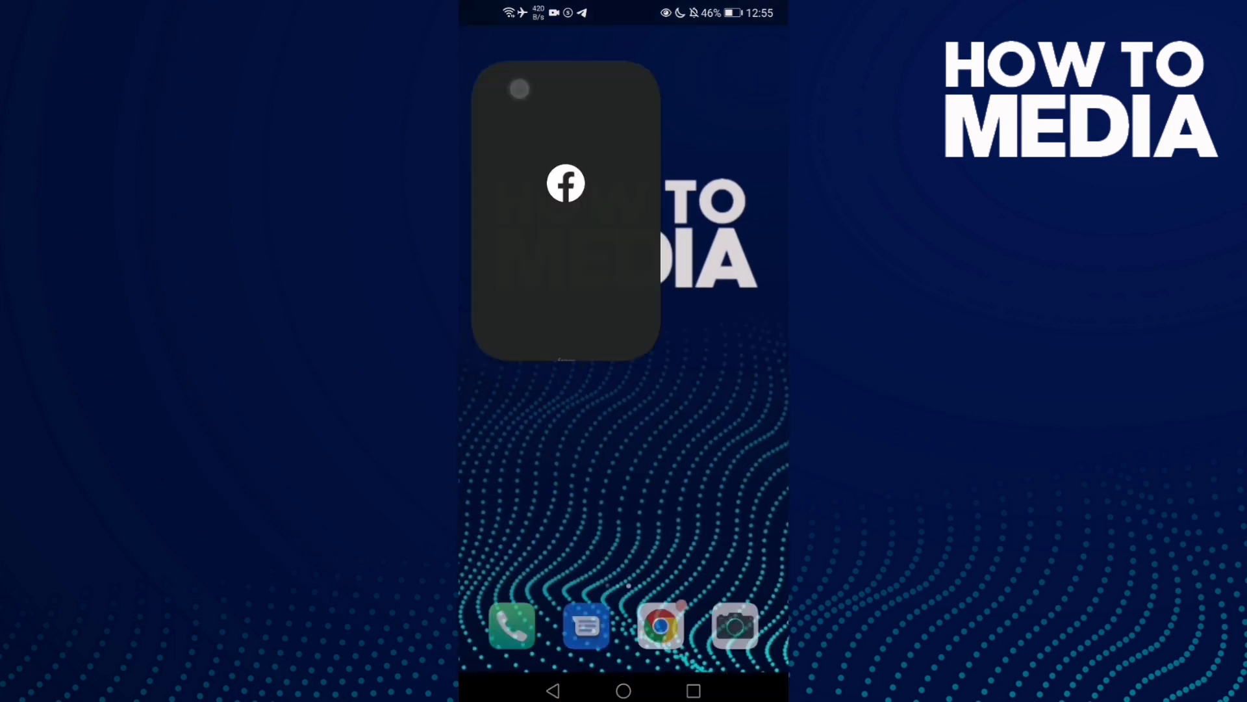
Step: Launch the Facebook app and let the home feed load
left_click(565, 183)
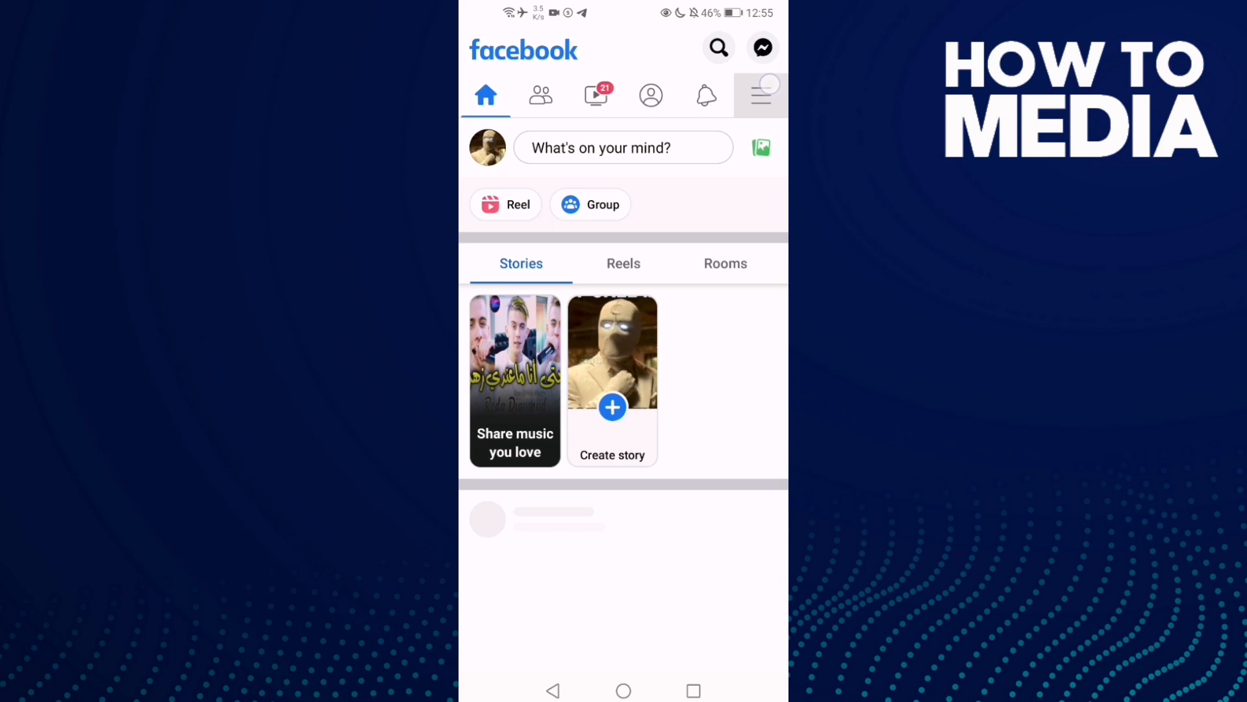
Step: From the main menu, expand Settings & Privacy and open Settings
left_click(758, 94)
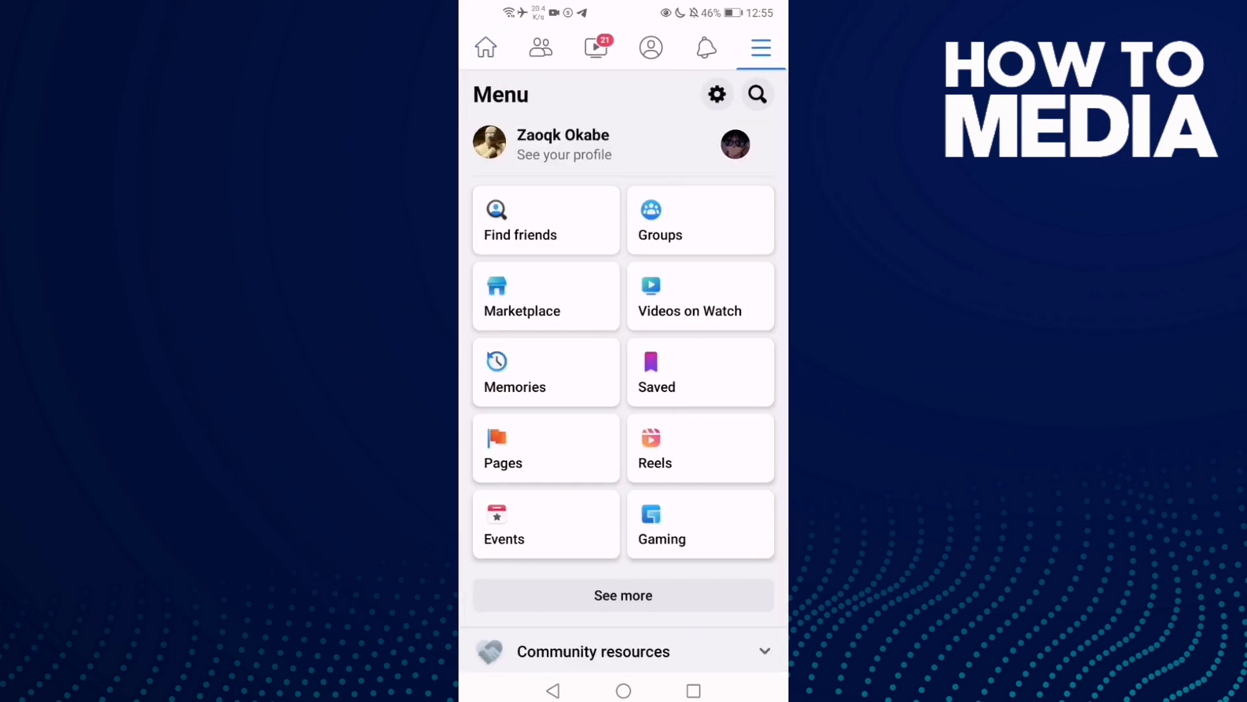
scroll("down", 3)
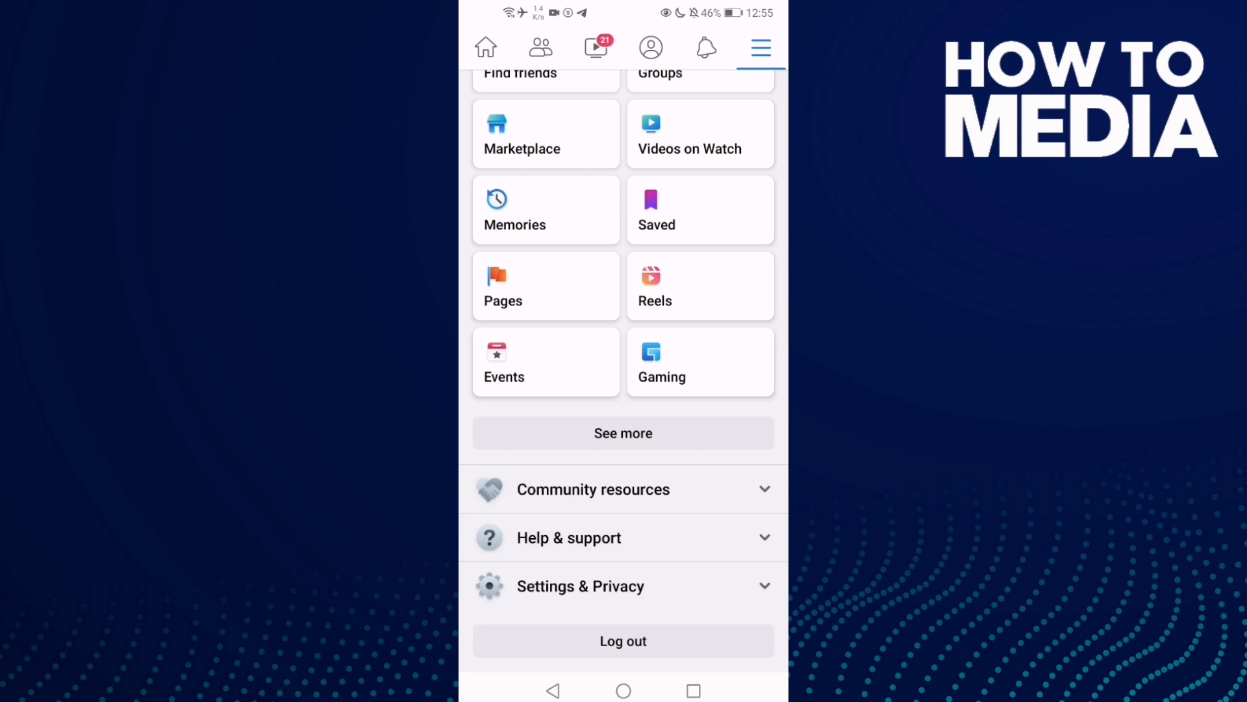
left_click(623, 585)
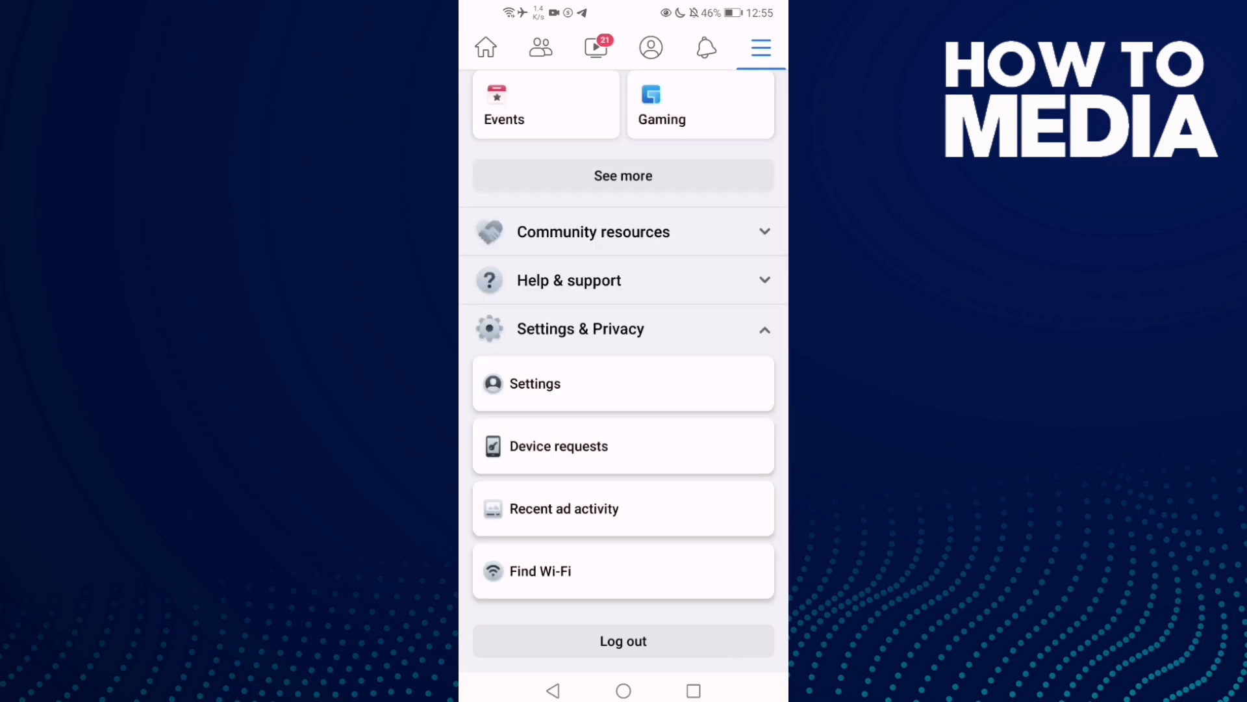
left_click(535, 382)
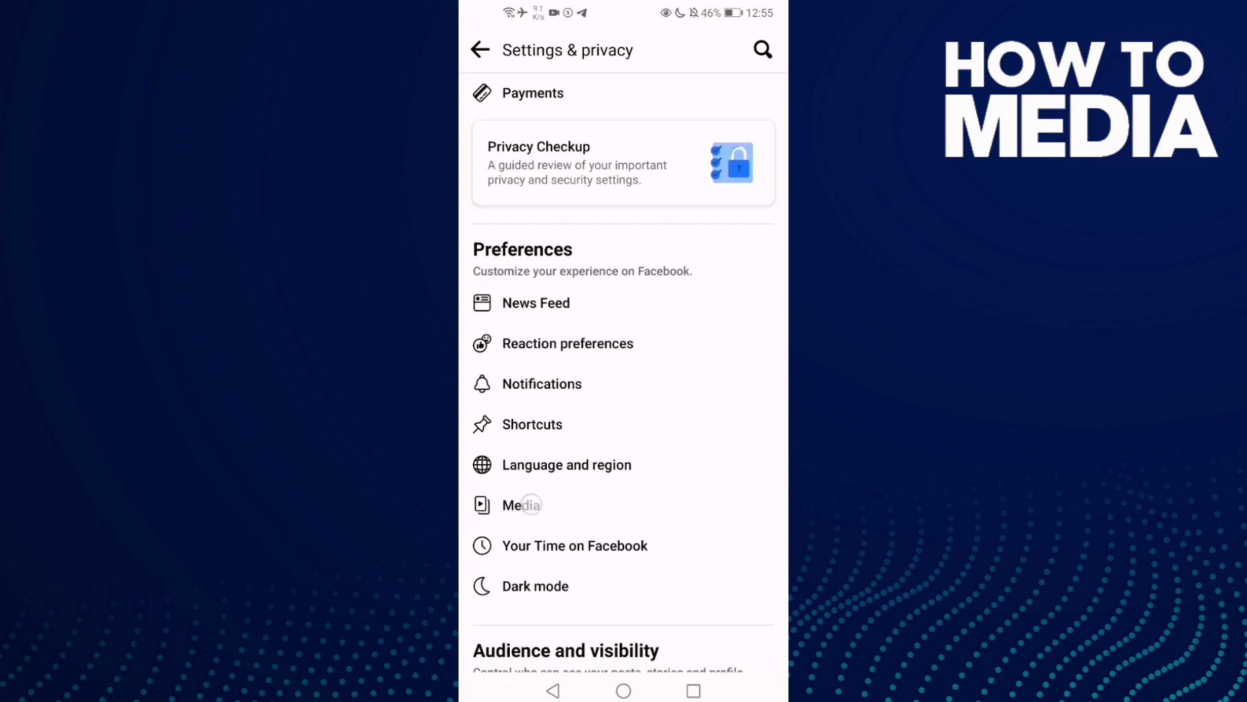
Step: Scroll down to Your information and open Activity log
scroll("down", 3)
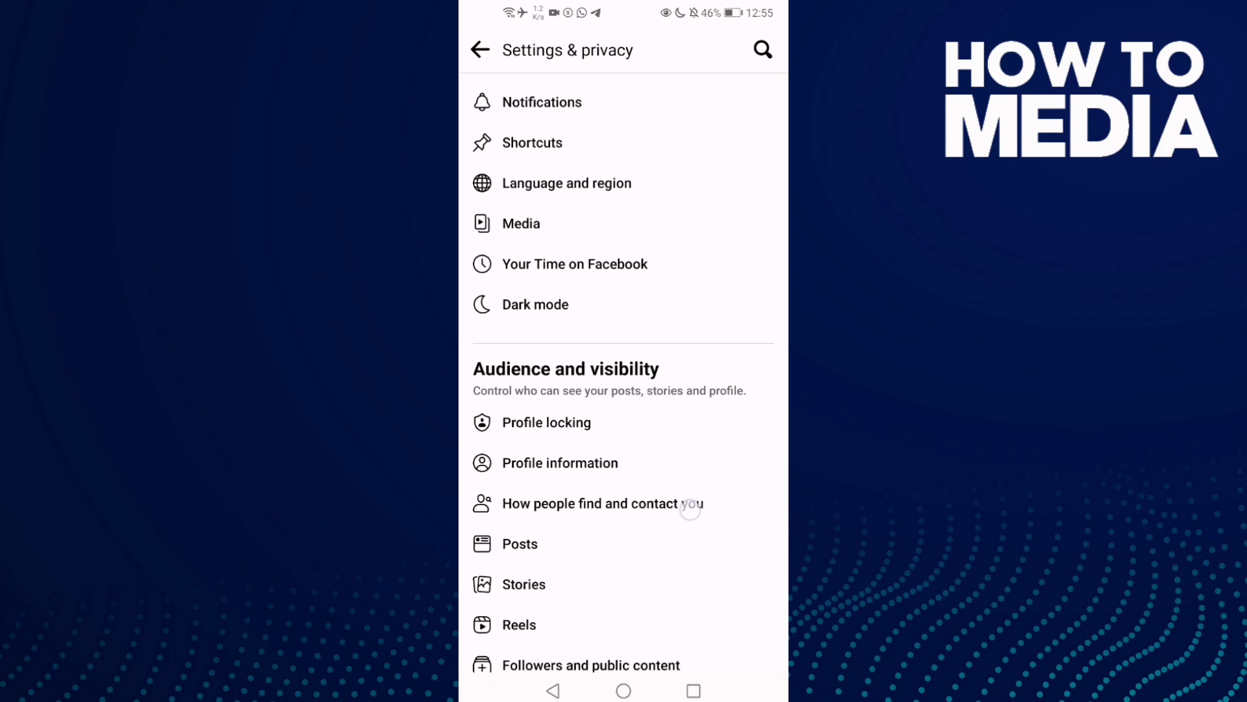
scroll("down", 3)
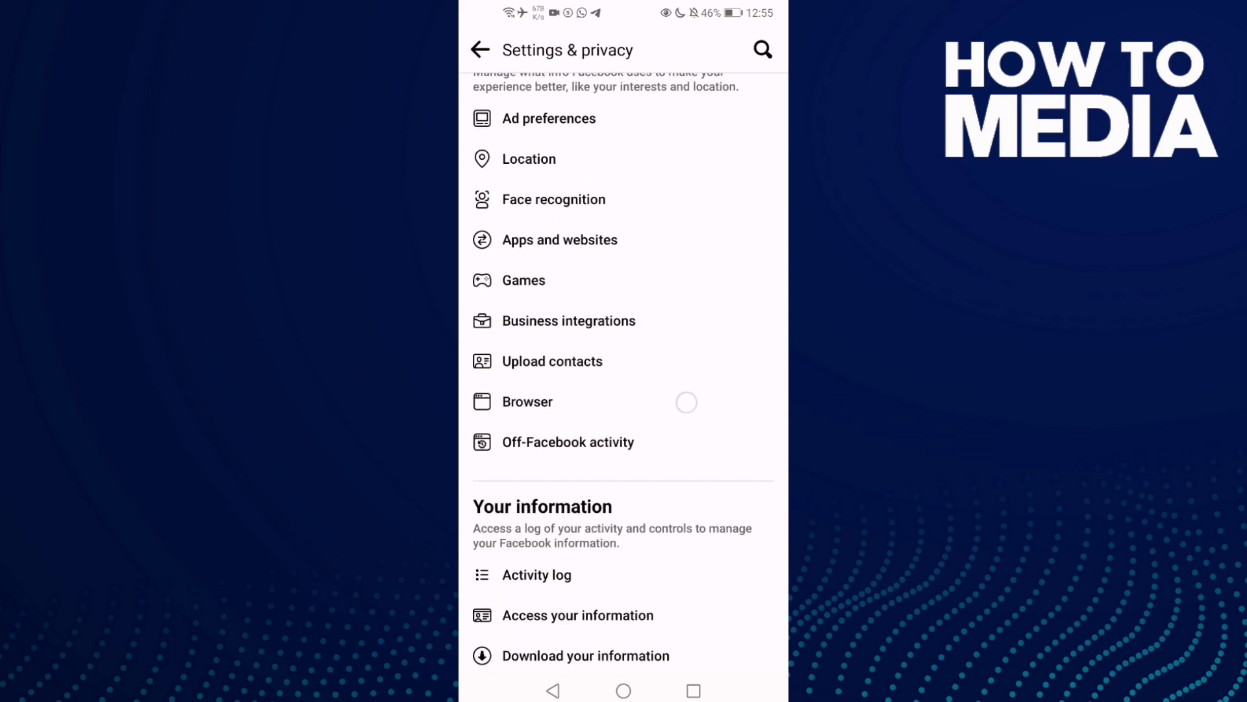
scroll("down", 3)
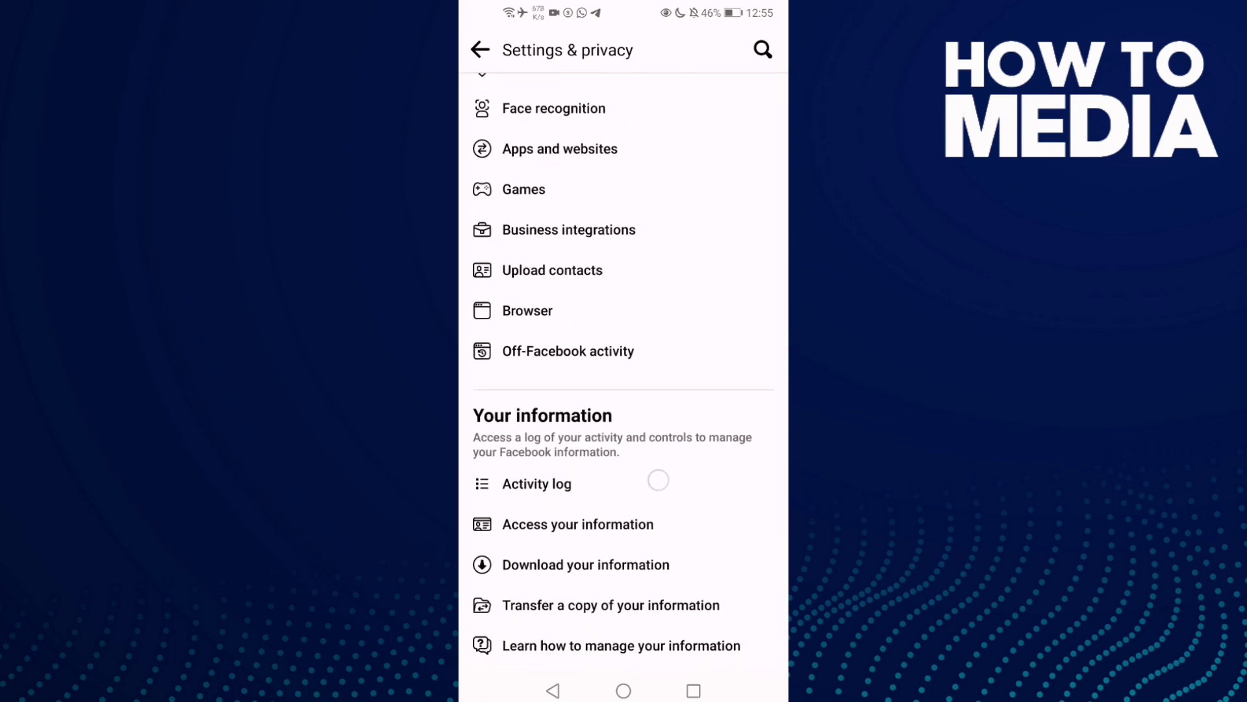
left_click(537, 484)
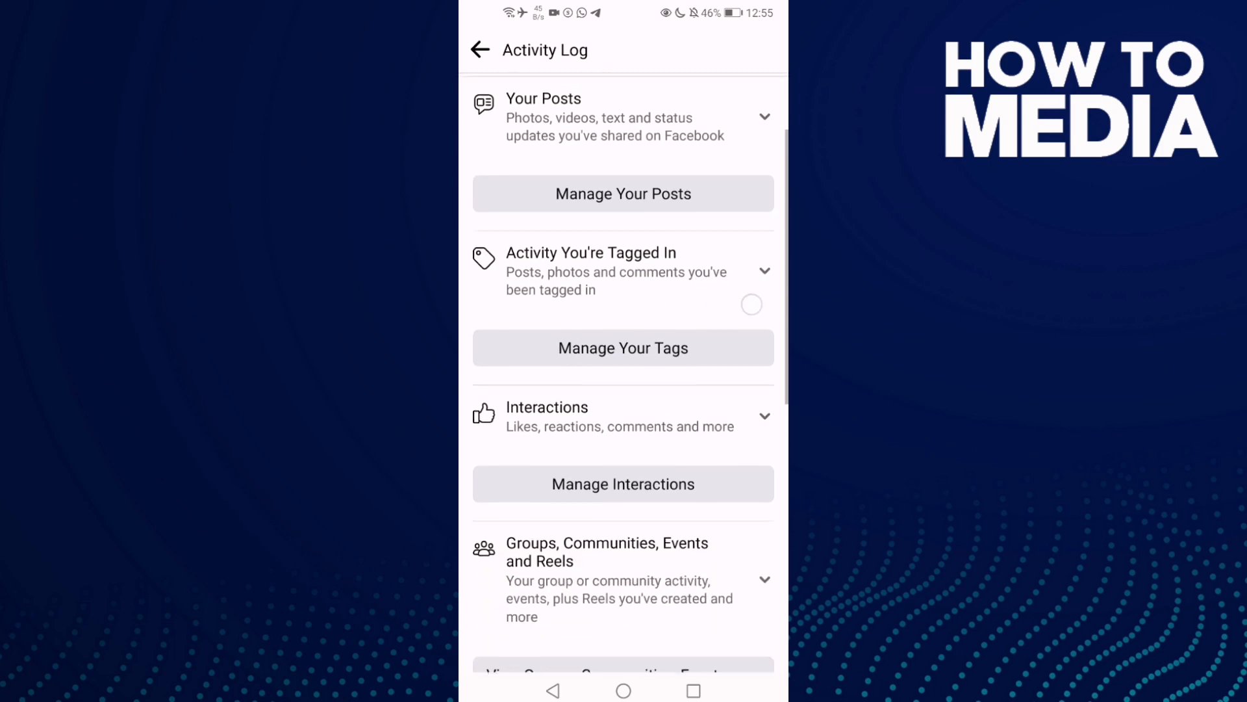
Step: Scroll down the Activity Log to expand Profile information, listing Profile, Relationships and Hobbies
scroll("down", 3)
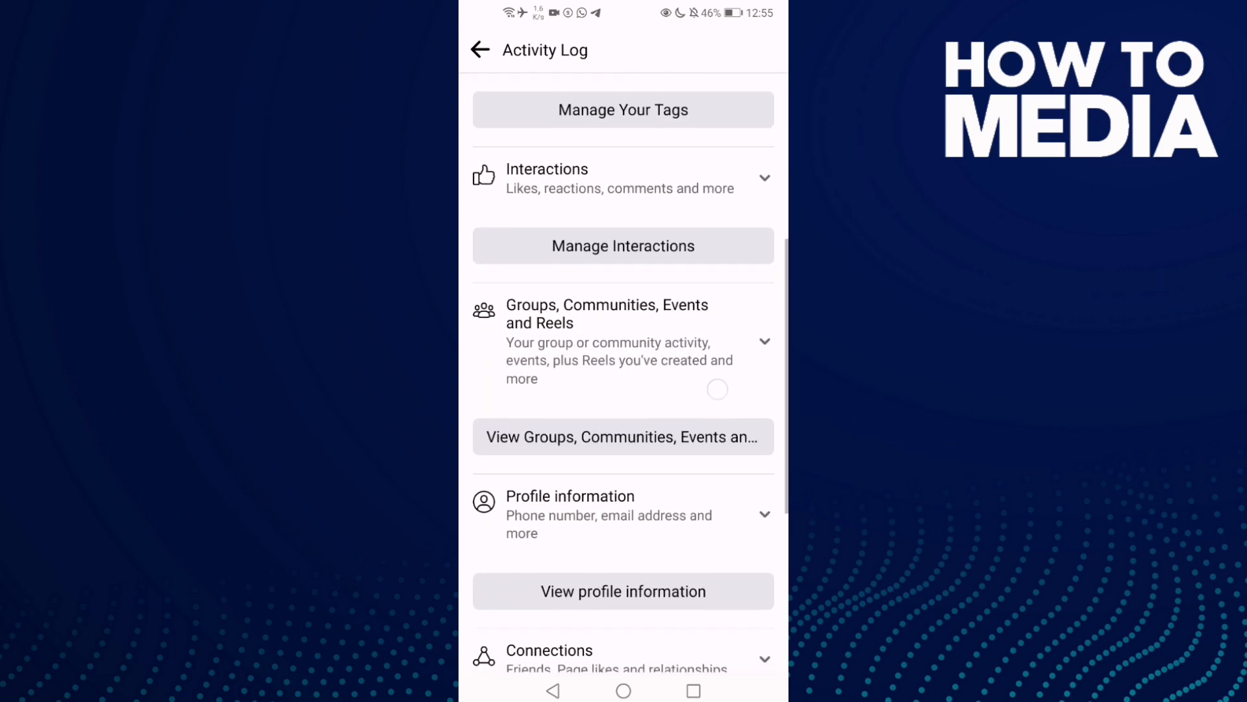
scroll("down", 3)
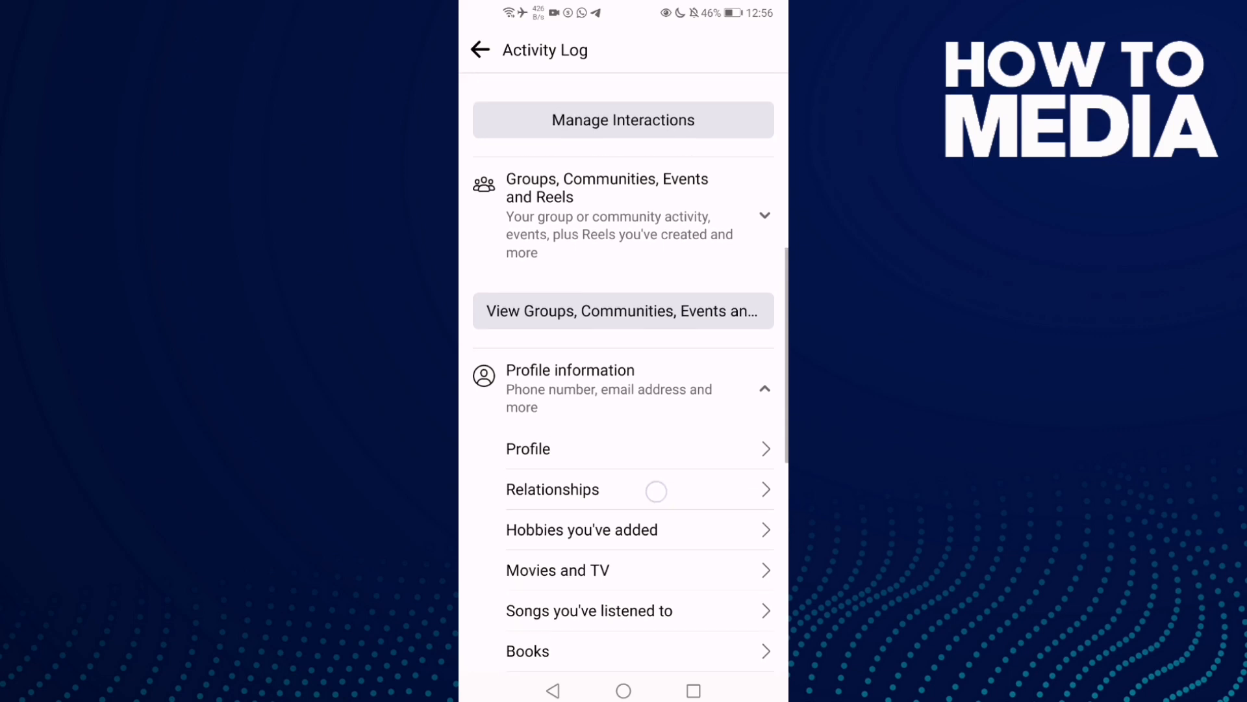
scroll("down", 3)
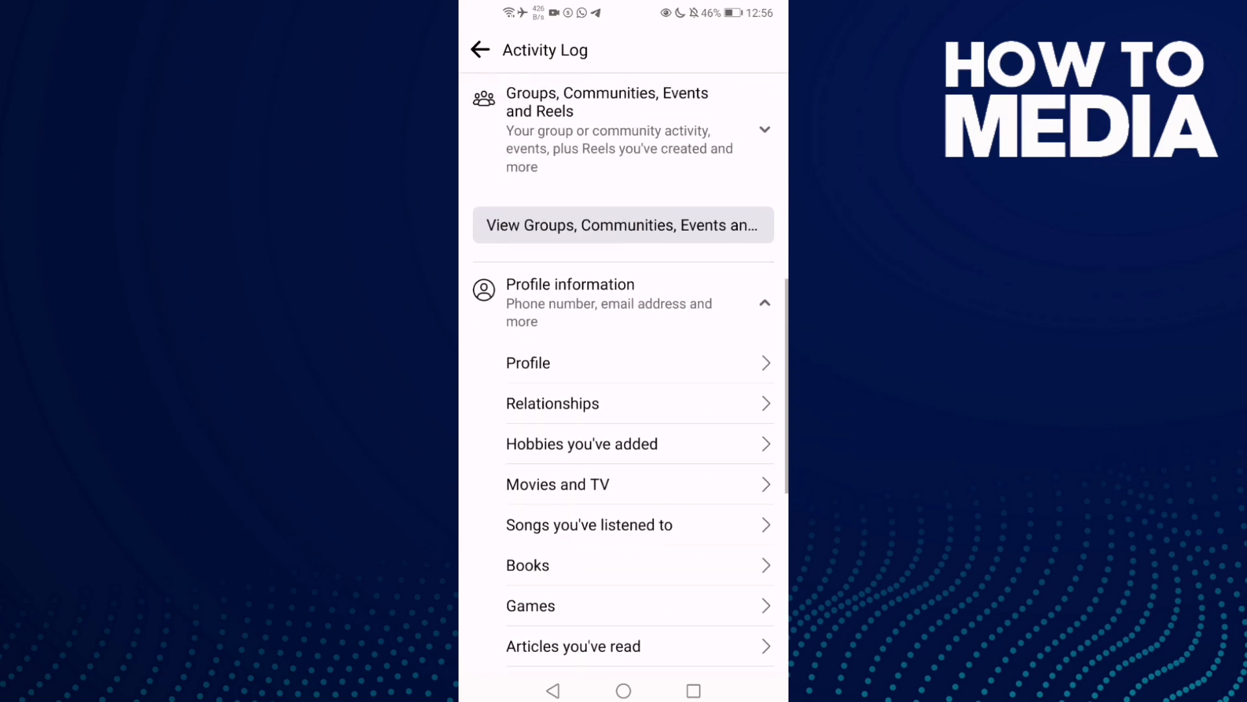